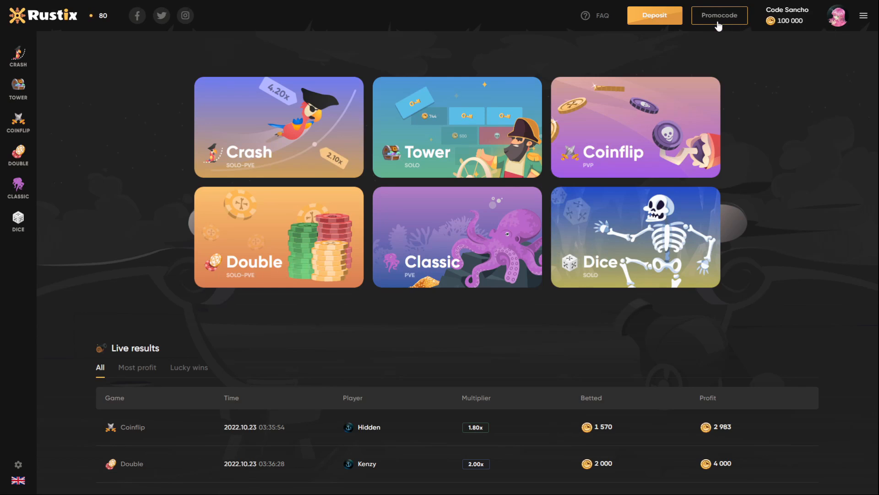
# - Enter the promo code 'free' and reach the Withdraw page with its Required email notice
pyautogui.click(720, 16)
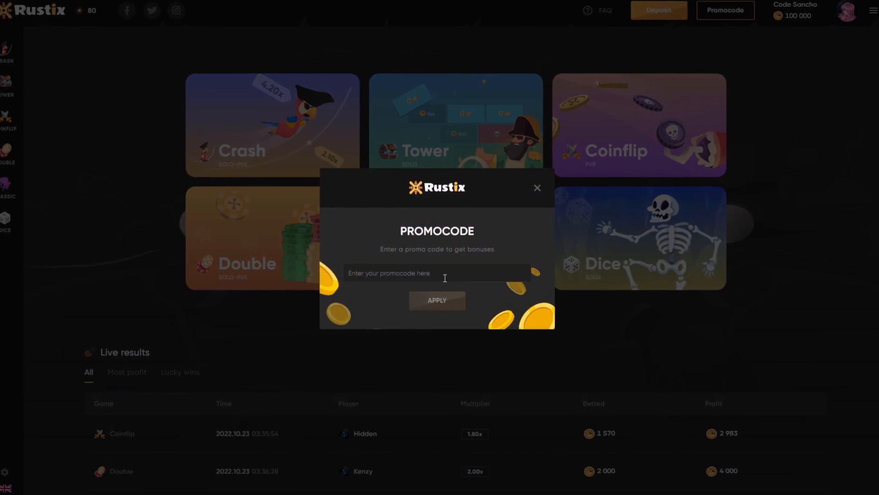
pyautogui.write('free')
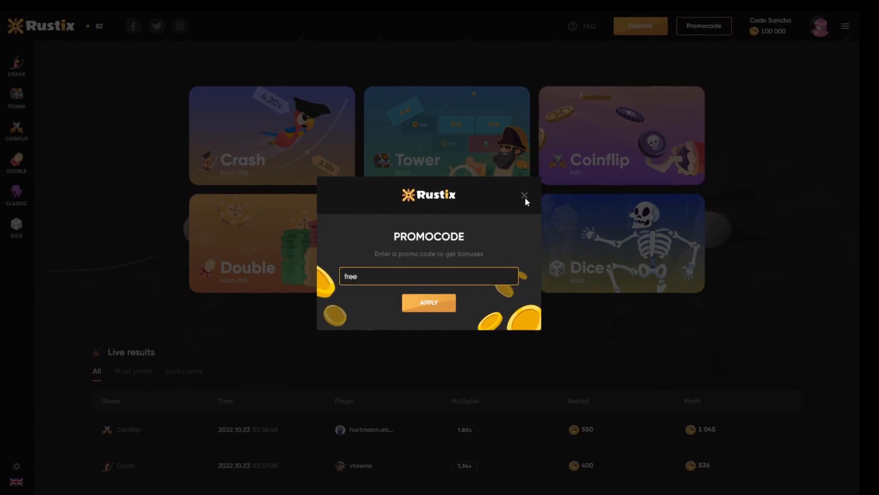
pyautogui.click(524, 195)
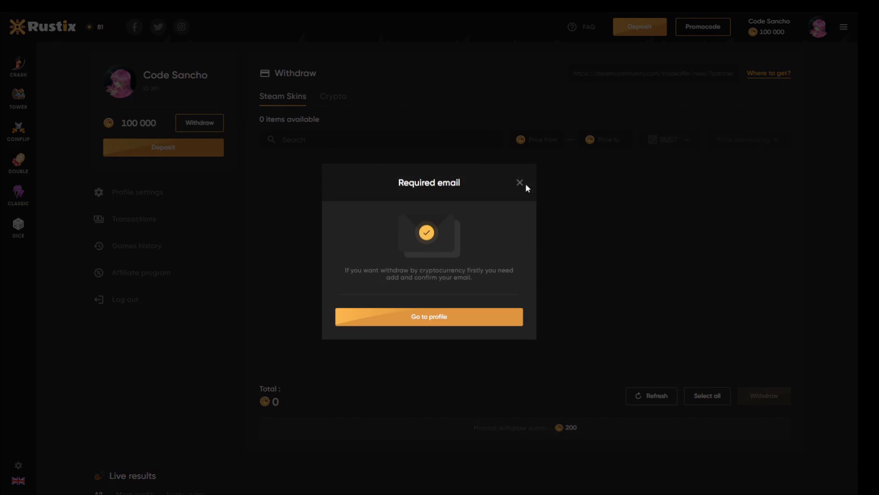
# - Dismiss the email notice, view the Steam skins catalog, then leave for the Crash game
pyautogui.click(521, 182)
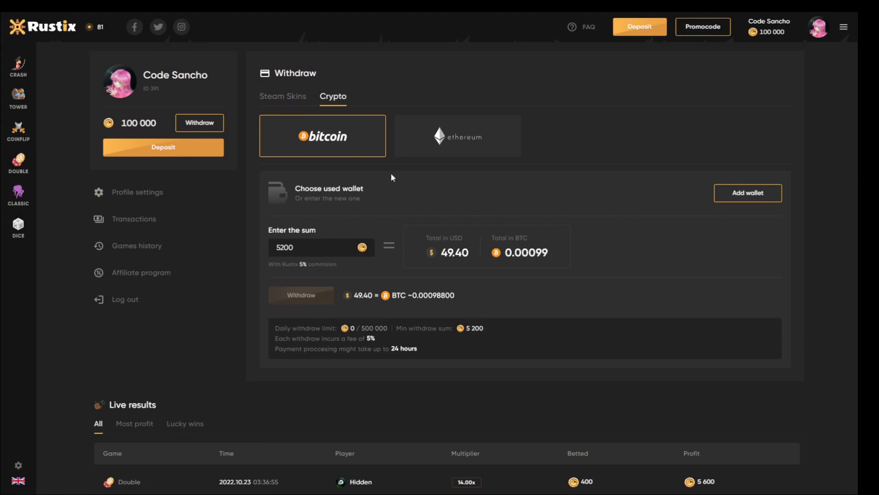
pyautogui.click(284, 96)
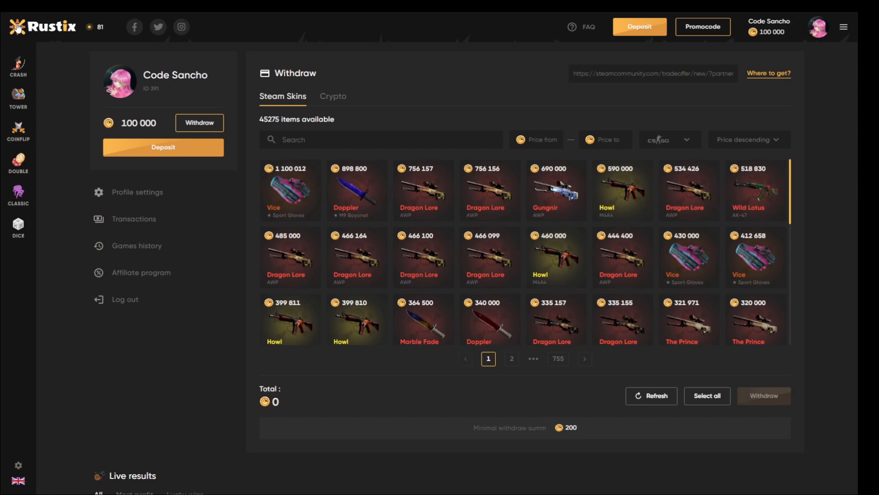
pyautogui.click(18, 64)
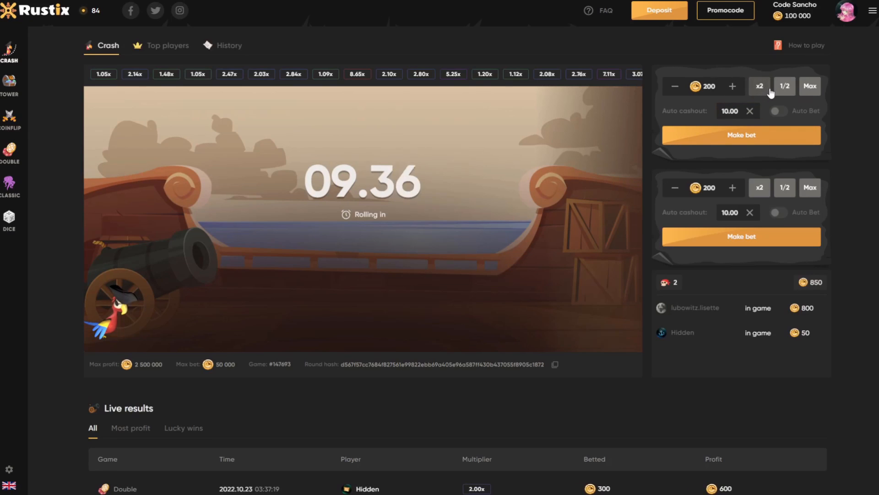
# - Double the Crash amount twice and place a 12,800-coin bet on the round
pyautogui.click(758, 86)
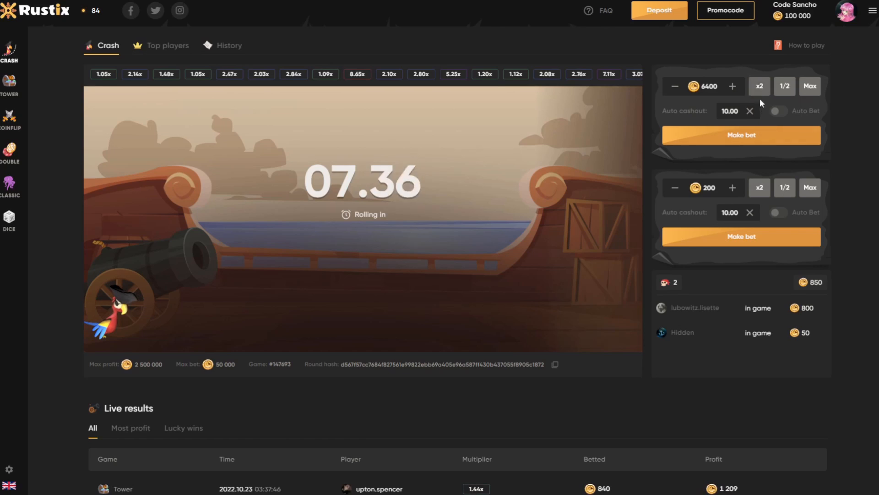
pyautogui.click(759, 86)
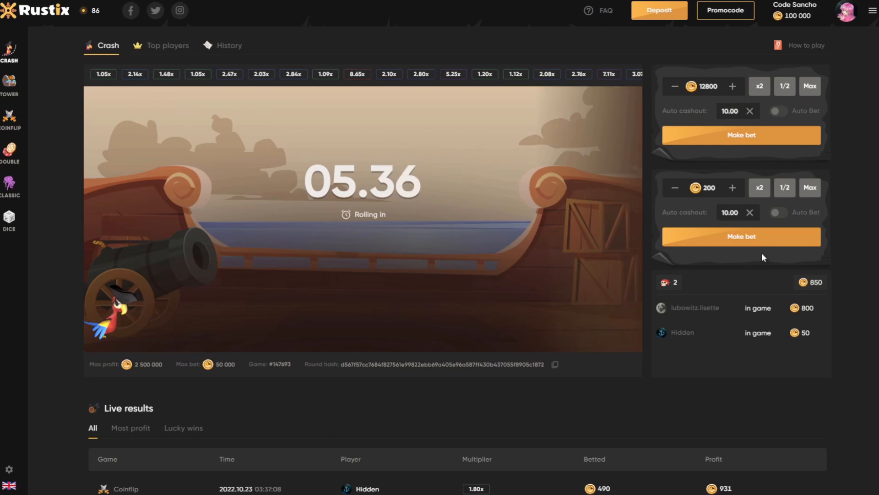
pyautogui.click(741, 135)
pyautogui.write('17200')
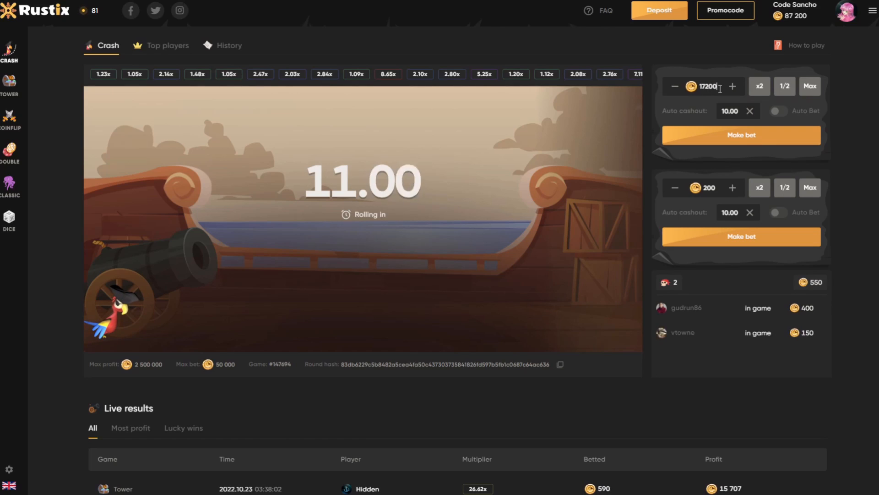
# - Bet 17,200 coins on the next round and cash out at 1.97x for 33,884 coins
pyautogui.click(740, 135)
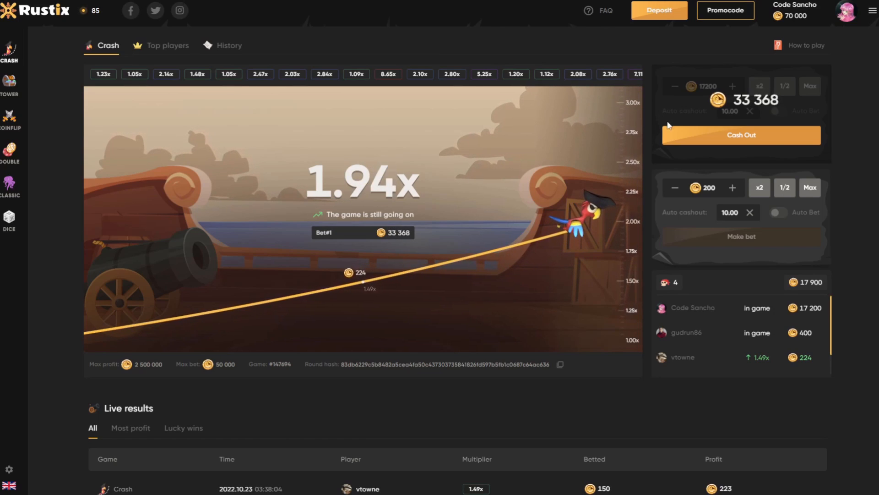
pyautogui.click(741, 135)
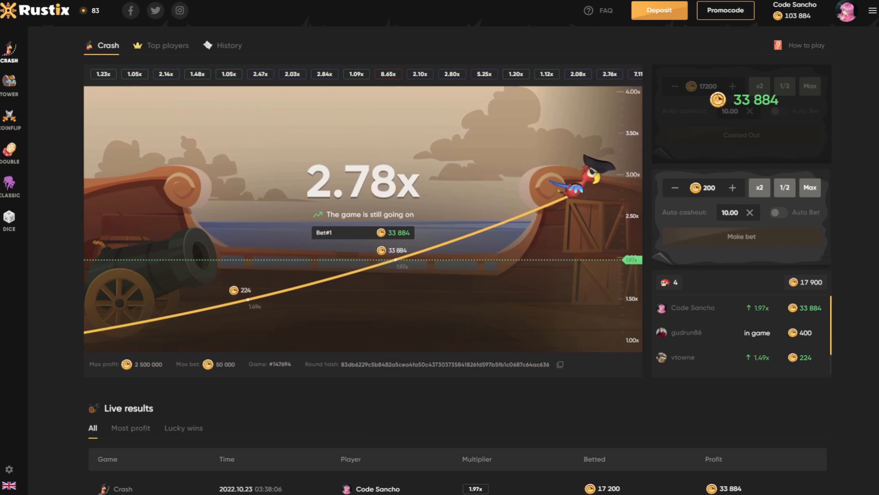
pyautogui.click(10, 84)
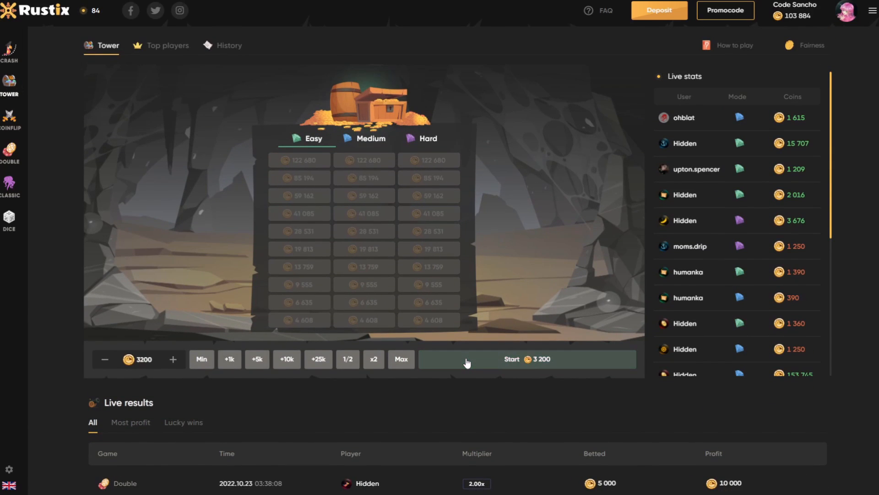
# - Start a 3,200-coin Easy Tower, pick tiles in two rows and cash out 6,635 coins
pyautogui.click(510, 359)
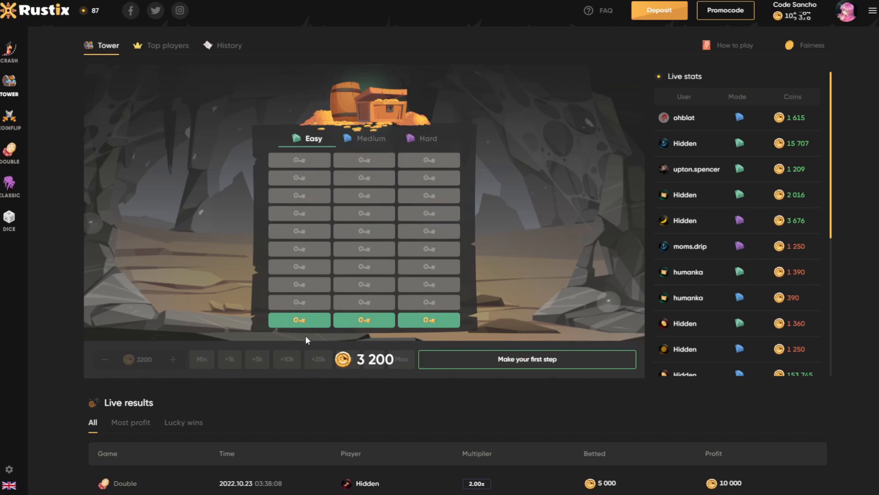
pyautogui.click(298, 320)
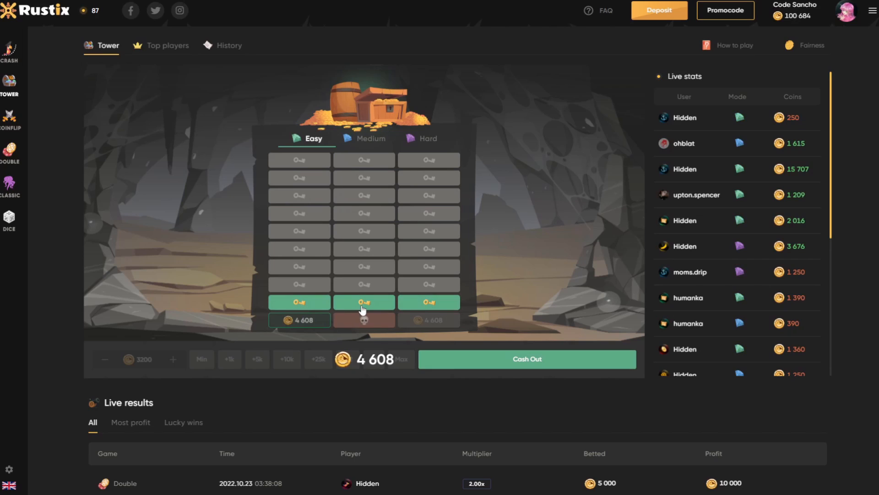
pyautogui.click(363, 301)
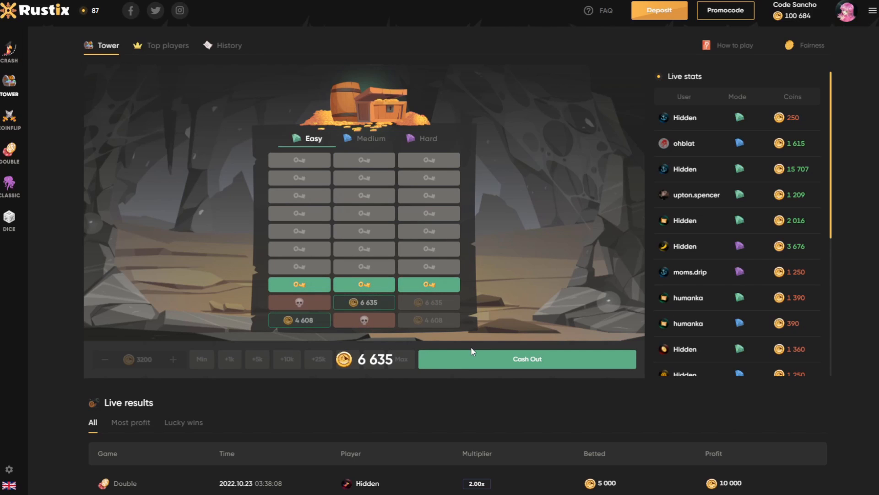
pyautogui.click(526, 359)
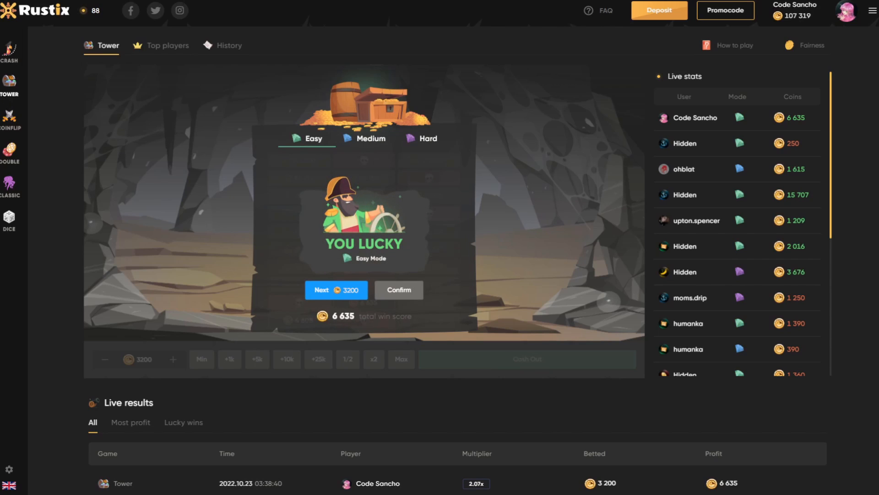
pyautogui.click(10, 118)
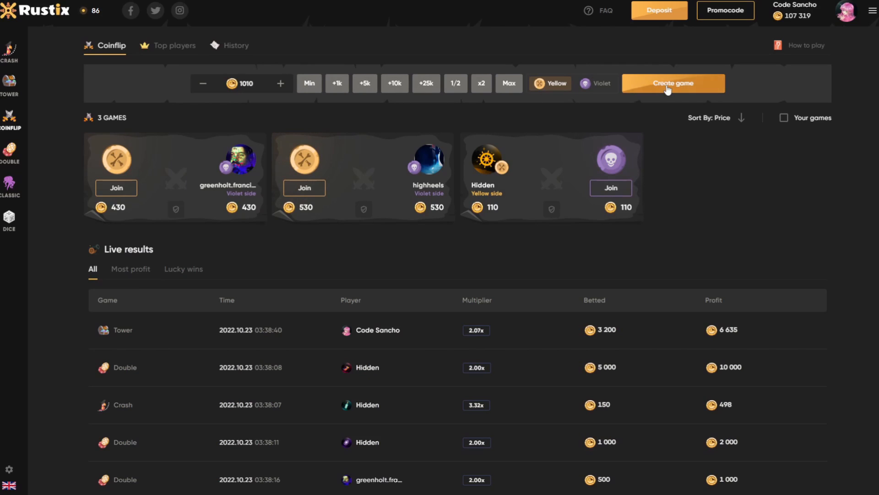
# - Create a 1,010-coin Coinflip game on the Violet side
pyautogui.click(672, 84)
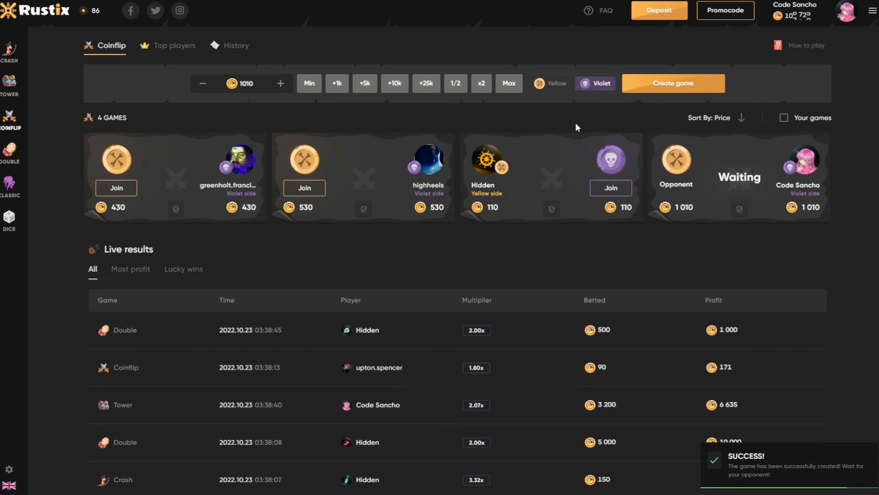
pyautogui.moveTo(511, 153)
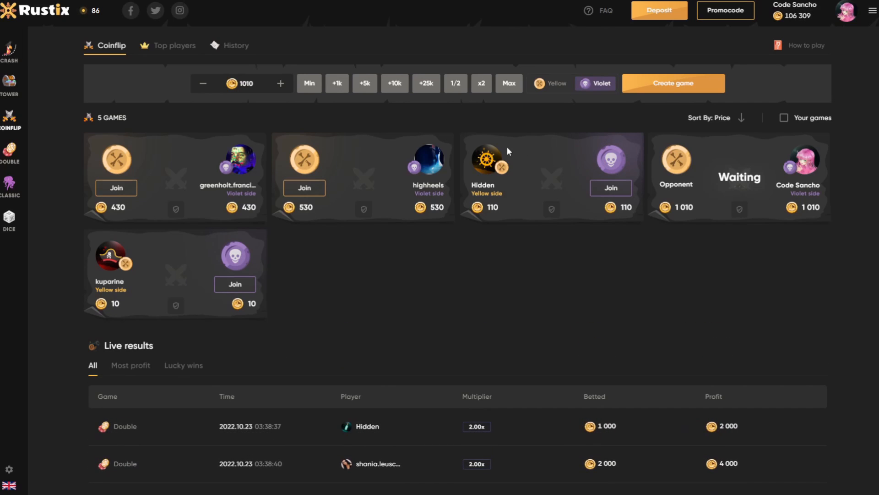
pyautogui.moveTo(380, 233)
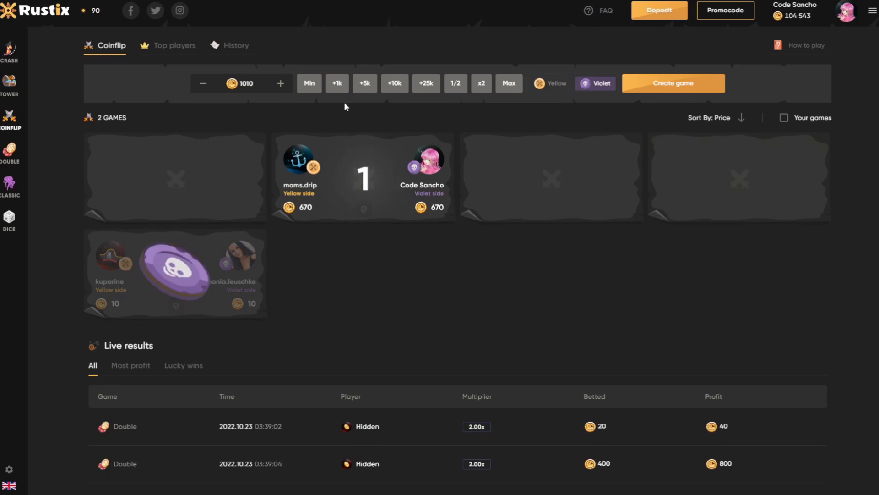
# - Raise the Coinflip bet by 1,000 to 2,010 coins for a new Violet game
pyautogui.click(672, 83)
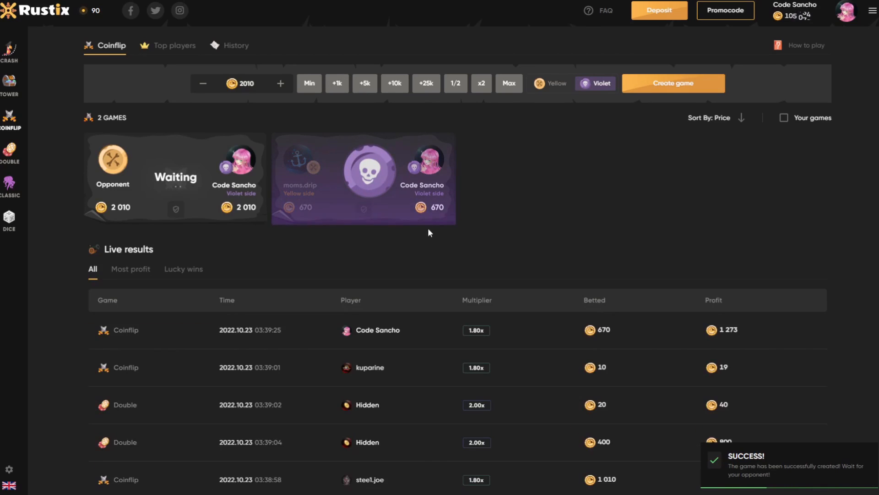
pyautogui.moveTo(294, 168)
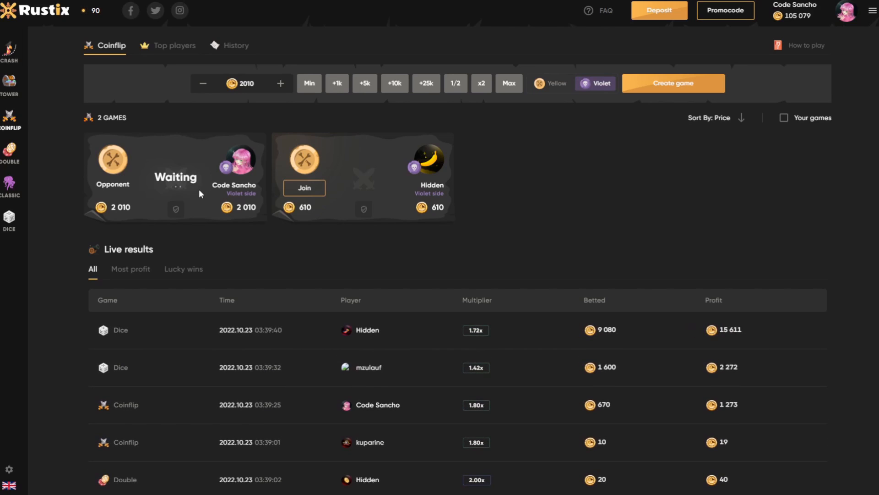
pyautogui.moveTo(208, 185)
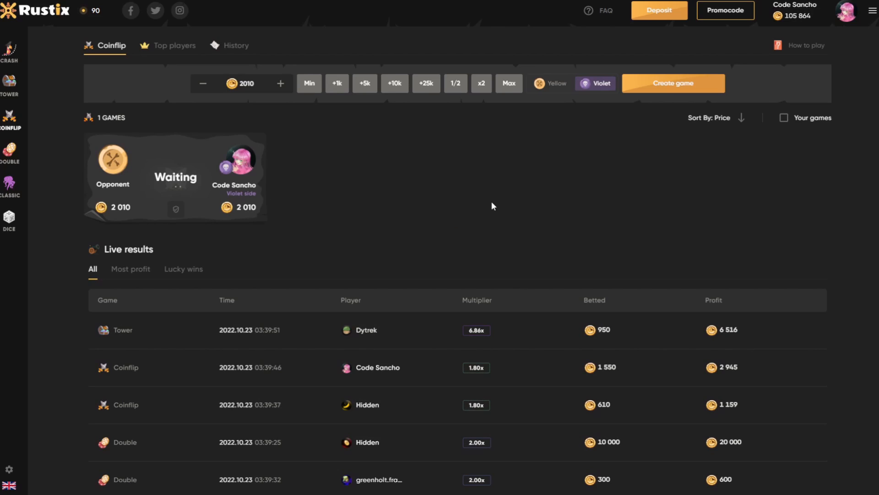
pyautogui.moveTo(197, 176)
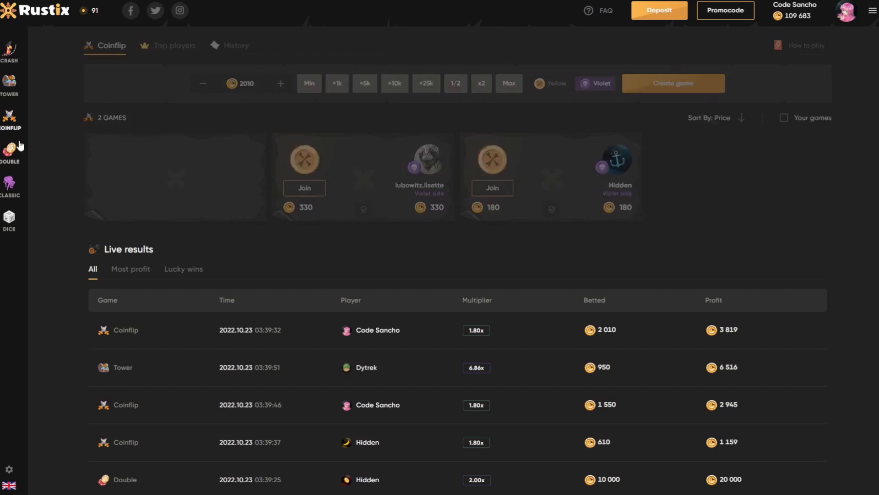
# - Switch to Double and raise the bet amount with +1k three times before betting
pyautogui.click(9, 150)
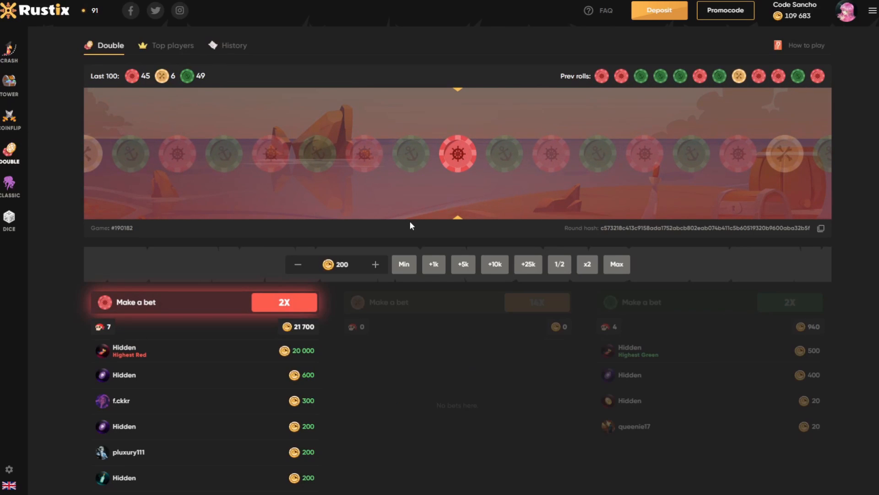
pyautogui.click(434, 264)
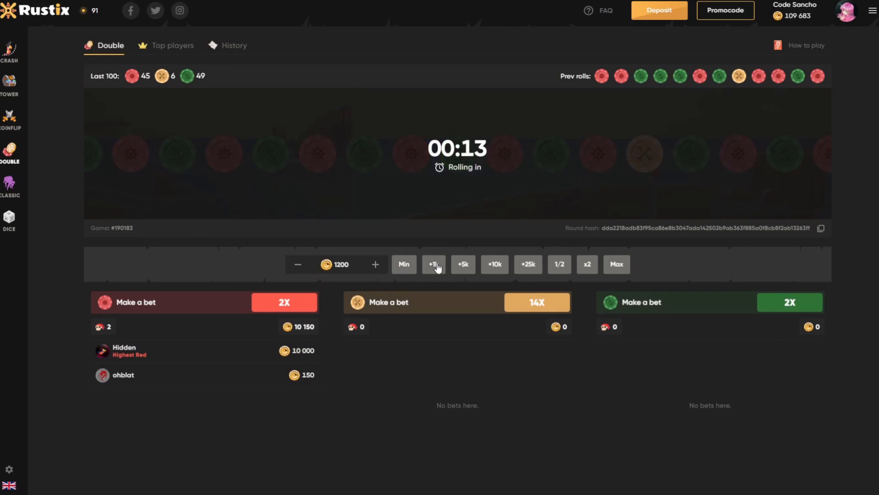
pyautogui.click(432, 264)
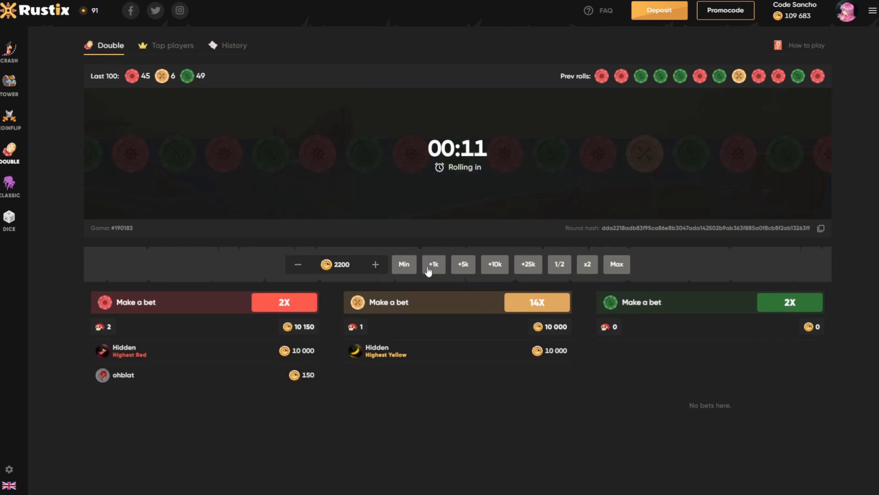
pyautogui.click(432, 264)
pyautogui.write('6199')
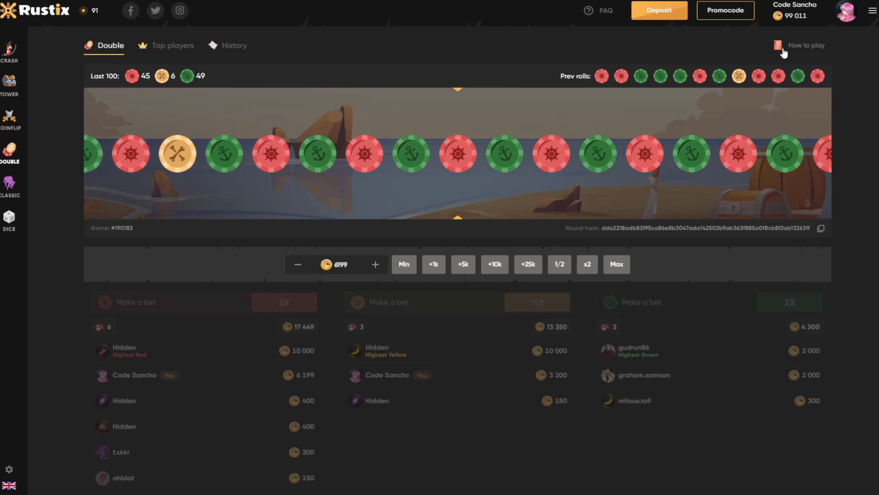
pyautogui.moveTo(777, 246)
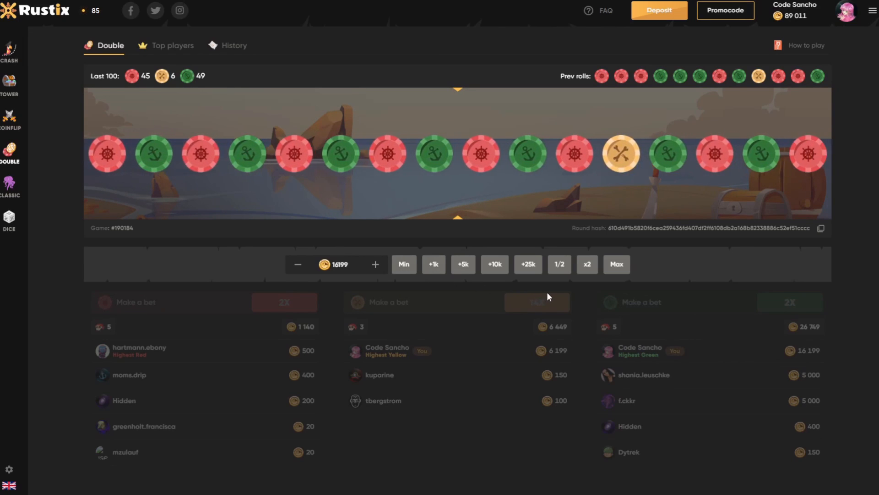
pyautogui.moveTo(457, 335)
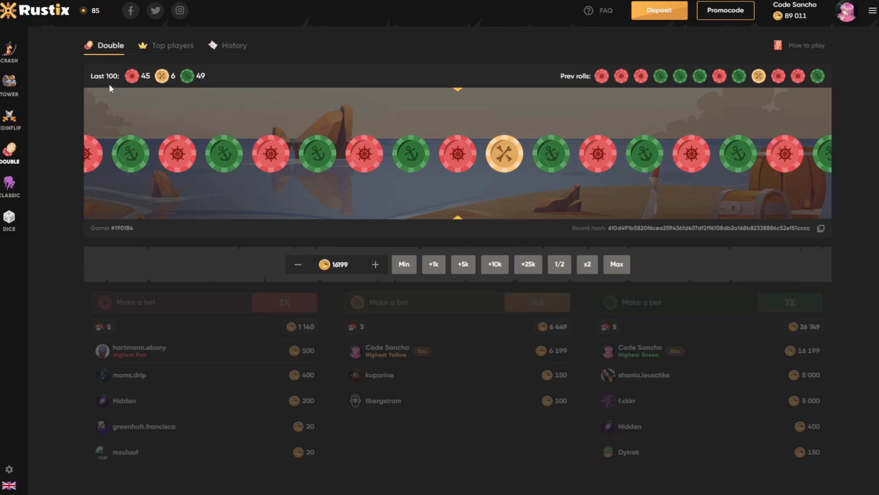
# - Switch to Classic and place two 5,200-coin jackpot bets, totalling 10,400
pyautogui.click(10, 185)
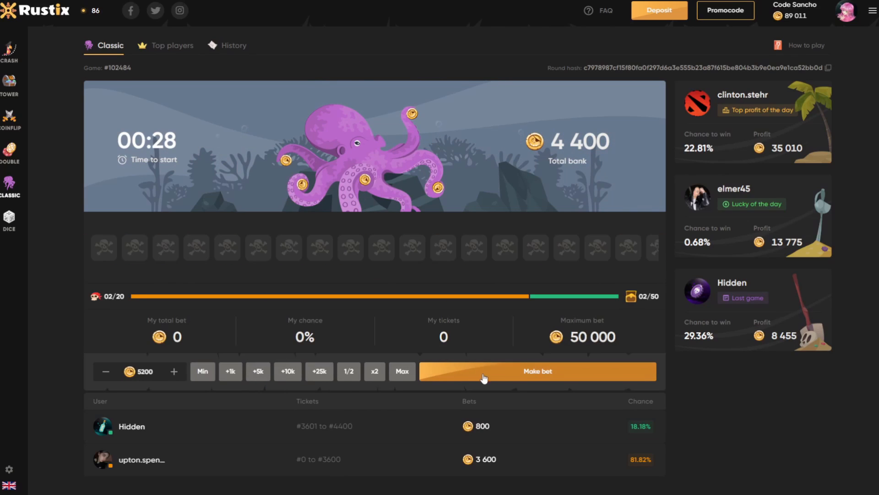
pyautogui.click(537, 371)
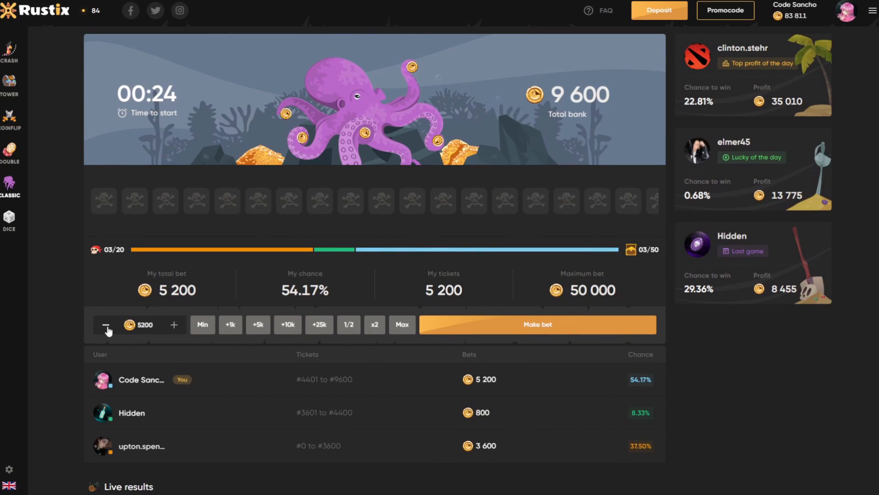
pyautogui.click(105, 324)
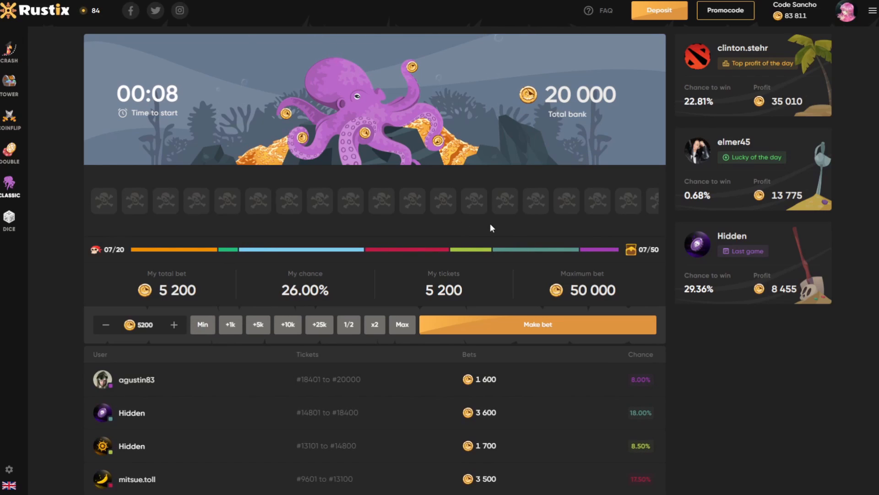
pyautogui.moveTo(529, 325)
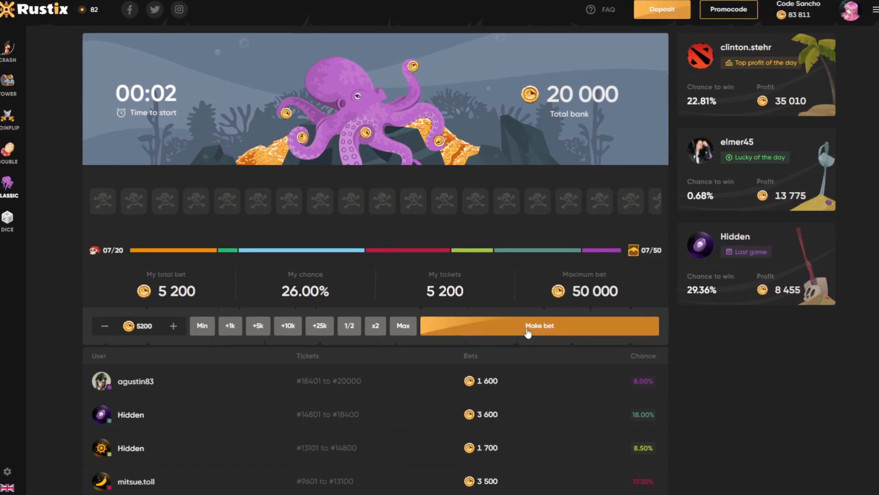
pyautogui.click(540, 326)
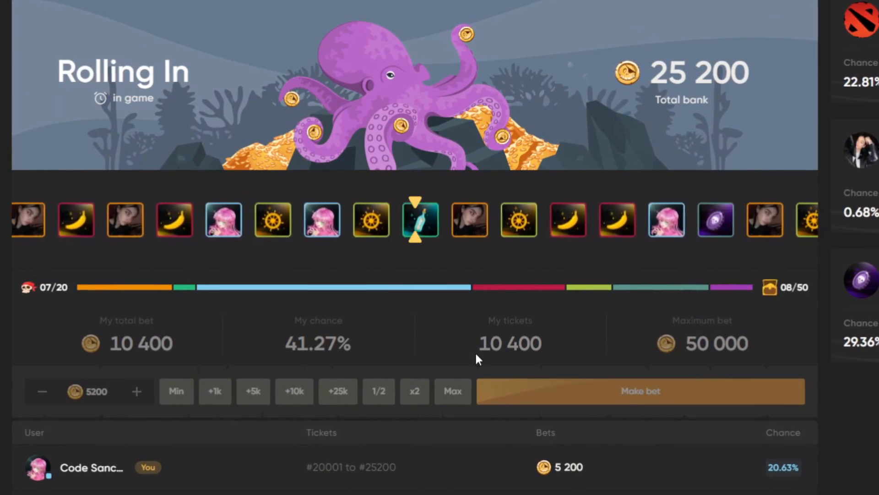
# - Check the previous jackpot winner, then add +10k for a 10,010-coin Classic bet
pyautogui.scroll(-3)
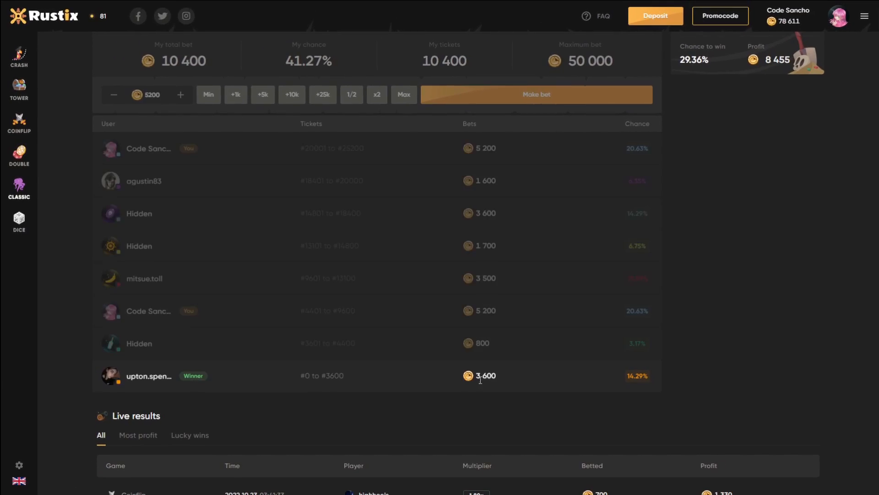
pyautogui.scroll(3)
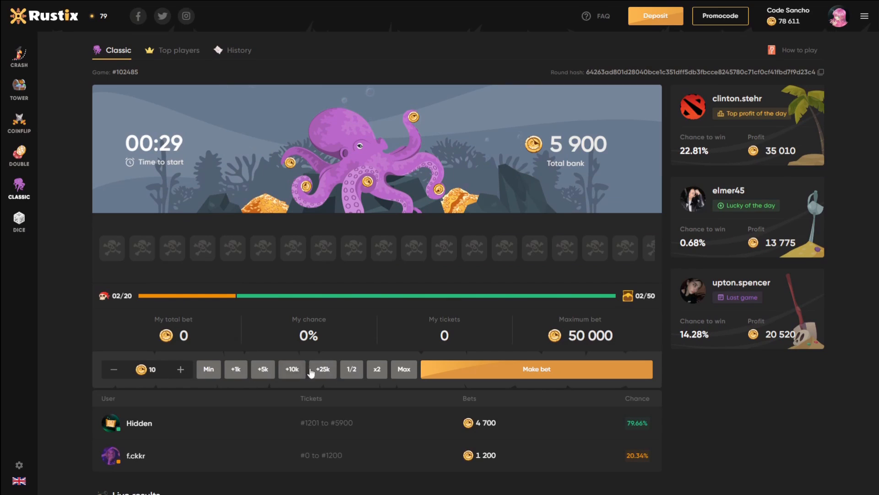
pyautogui.click(536, 368)
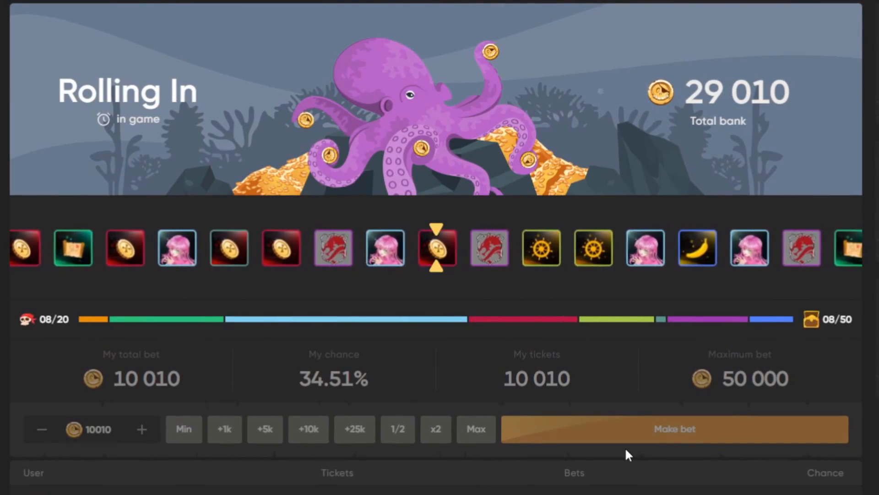
pyautogui.scroll(-3)
pyautogui.write('18601')
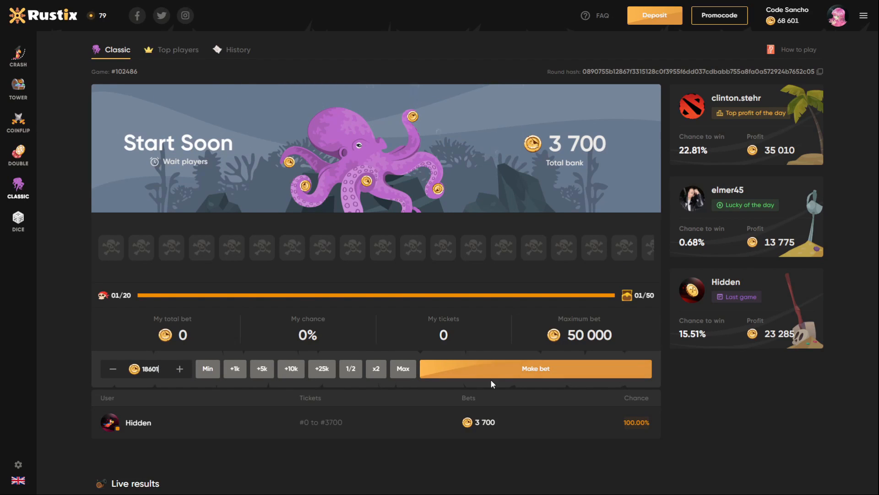
# - Stake 18,601 coins on the Classic jackpot round, then switch to Dice
pyautogui.click(534, 368)
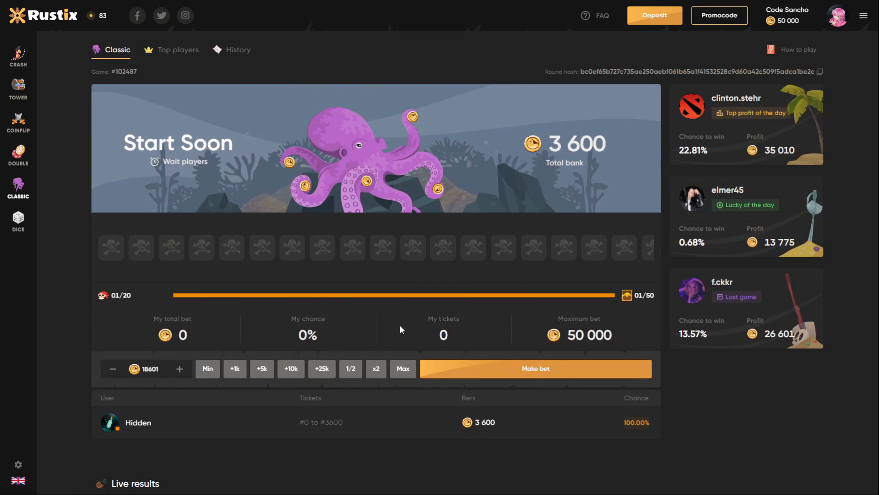
pyautogui.click(17, 219)
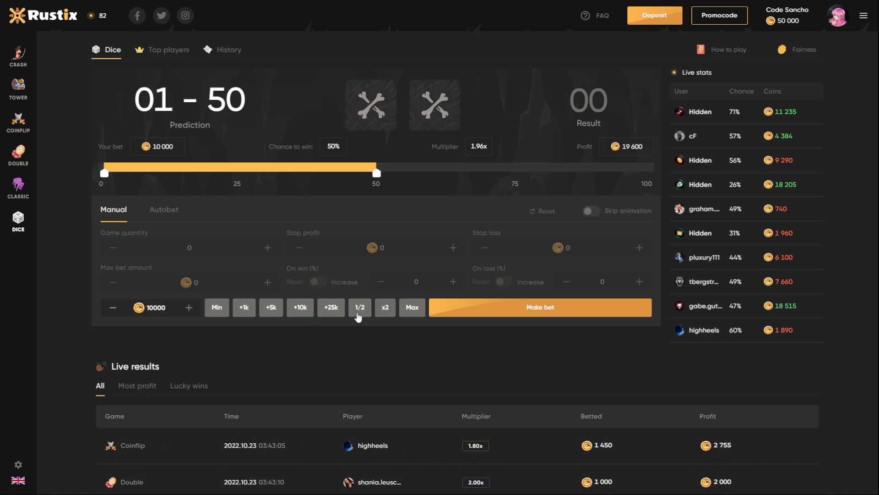
pyautogui.moveTo(301, 307)
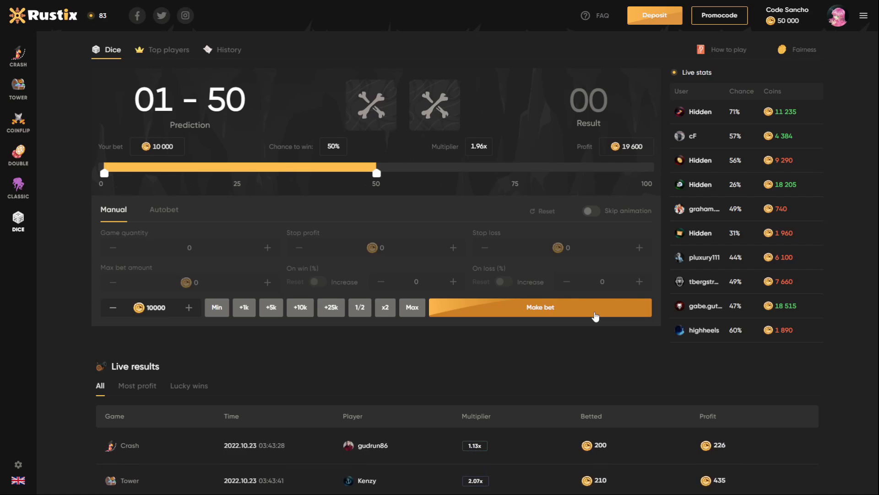
# - Roll 10 000 coins on the 01–50 prediction, winning 19 600 and reaching a 59 600 balance
pyautogui.click(539, 306)
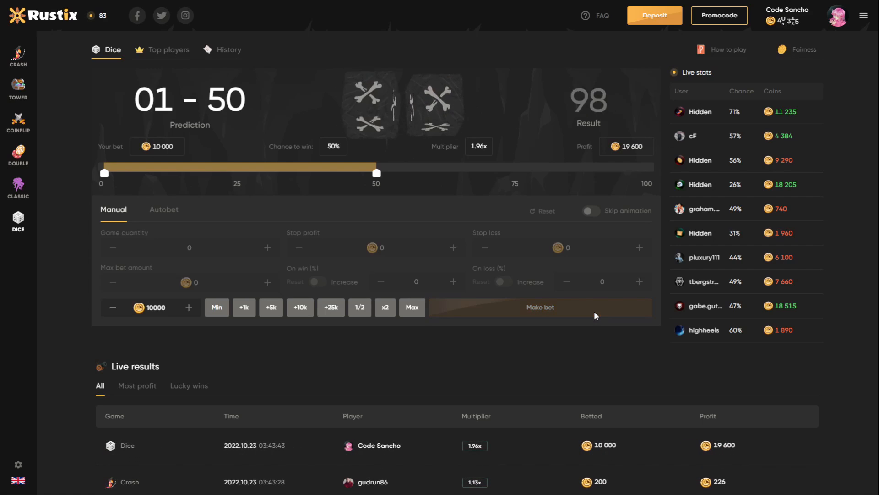
pyautogui.click(540, 307)
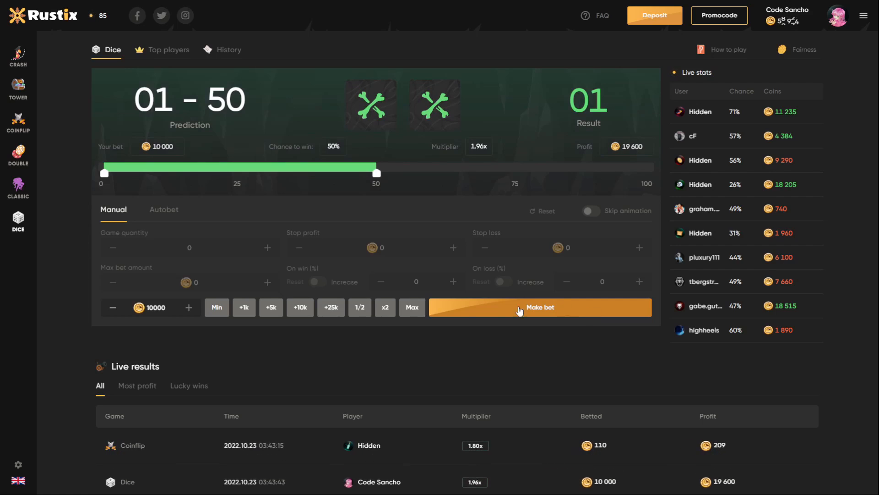
pyautogui.click(539, 308)
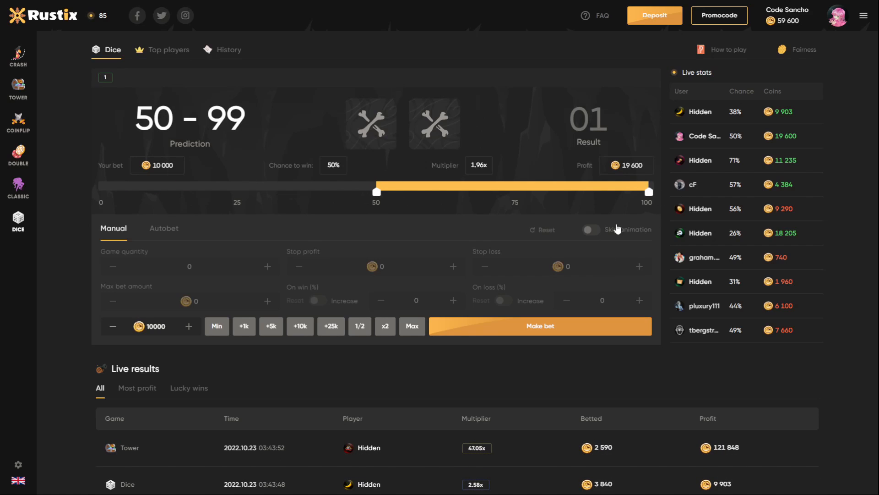
pyautogui.moveTo(537, 307)
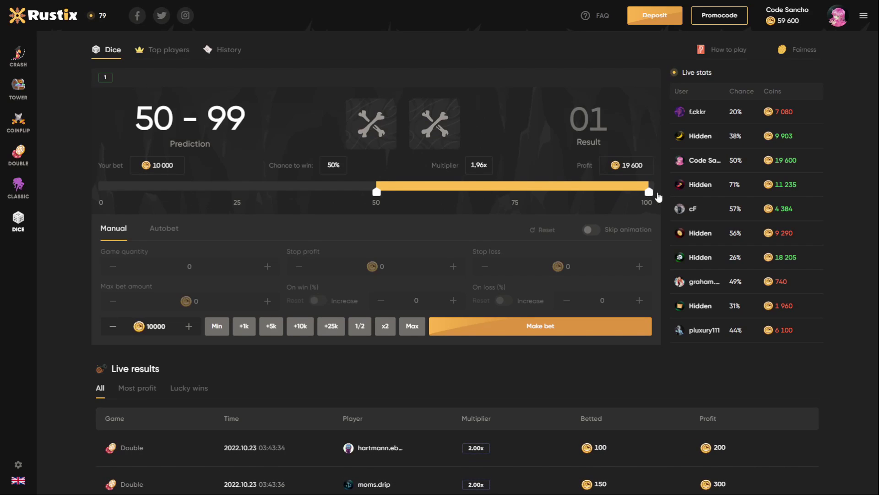
pyautogui.moveTo(654, 211)
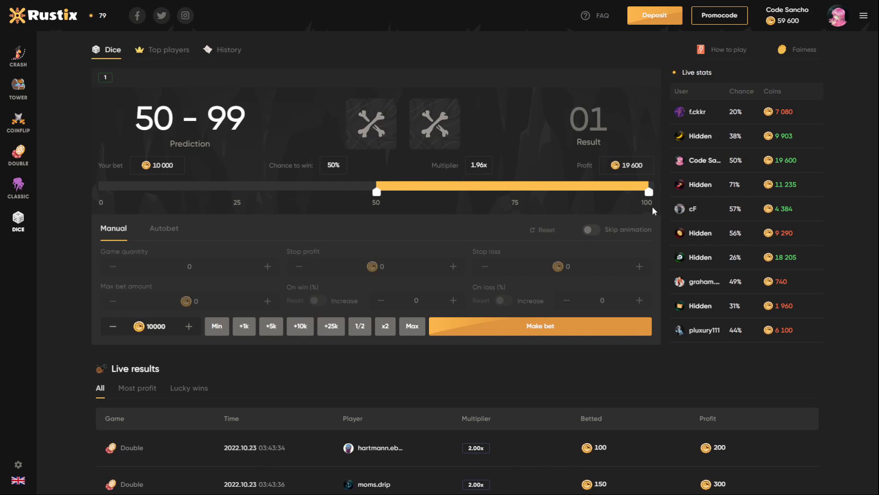
# - Roll 10 000 coins on 50–99, winning 19 600 for a 69 200 balance, then widen the prediction to 05–99
pyautogui.click(539, 326)
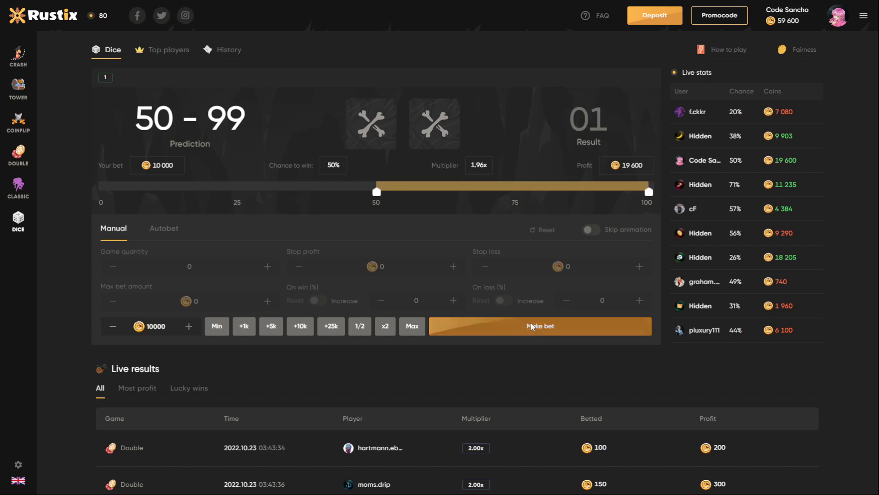
pyautogui.click(539, 326)
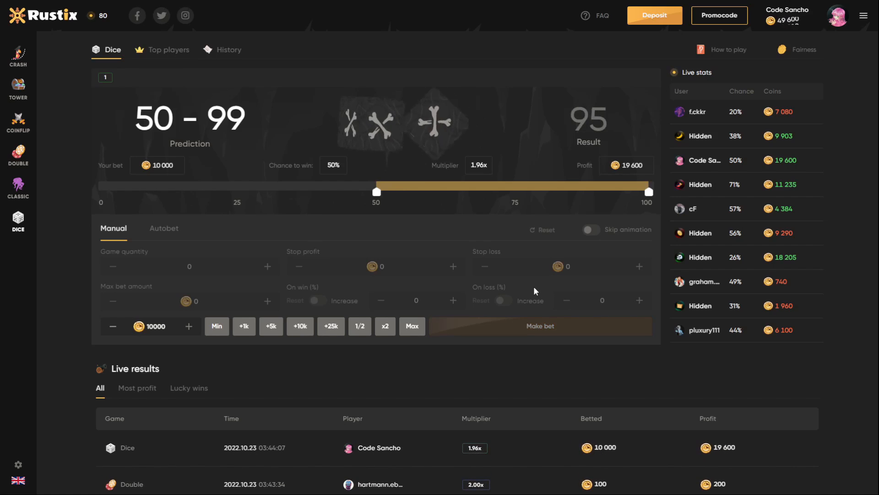
pyautogui.click(540, 326)
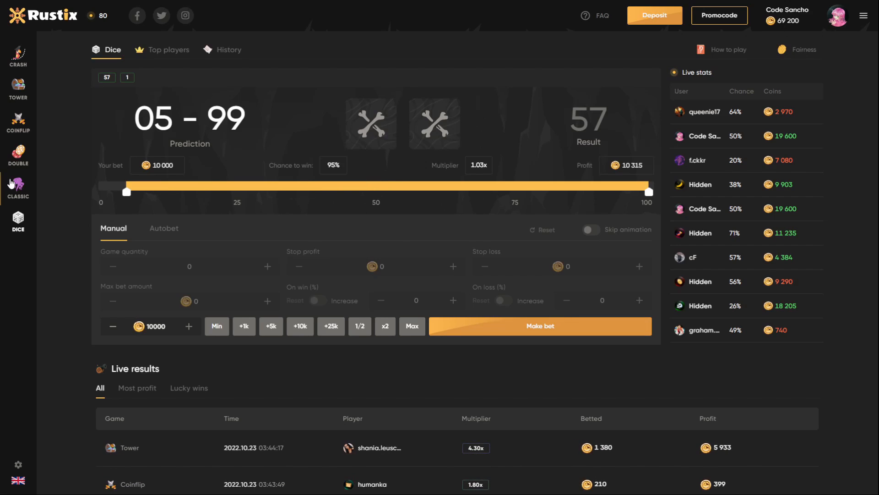
pyautogui.moveTo(155, 231)
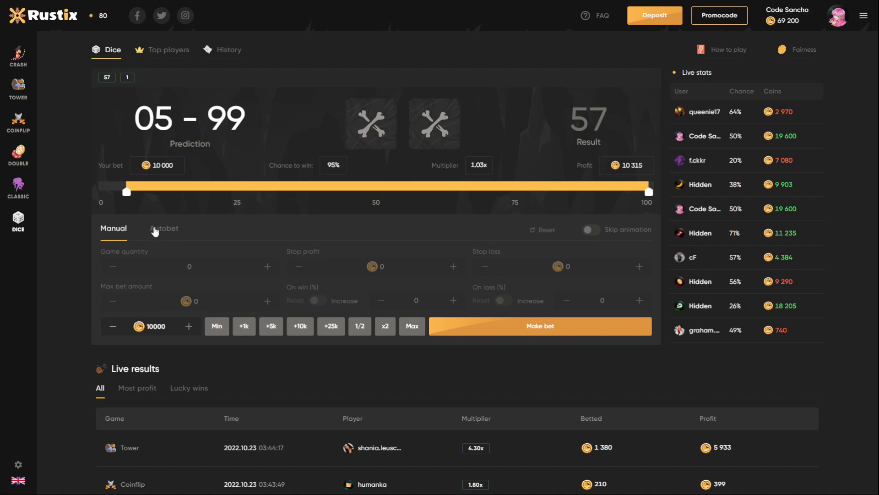
# - Return to Classic and stake 19 200 coins for a 60.19% chance at the 31 900 bank
pyautogui.click(19, 188)
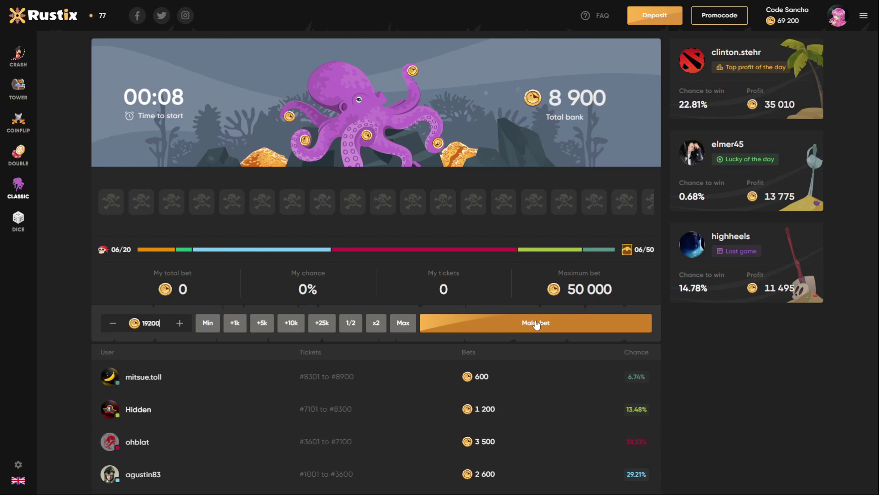
pyautogui.click(535, 323)
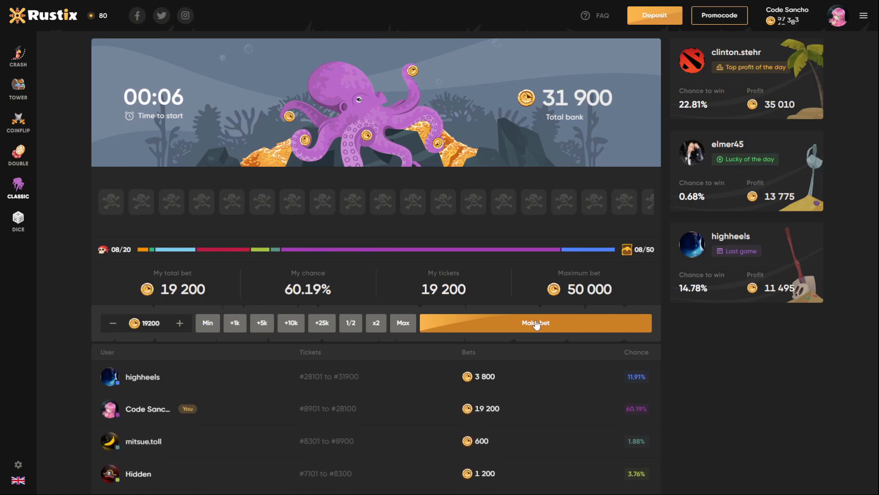